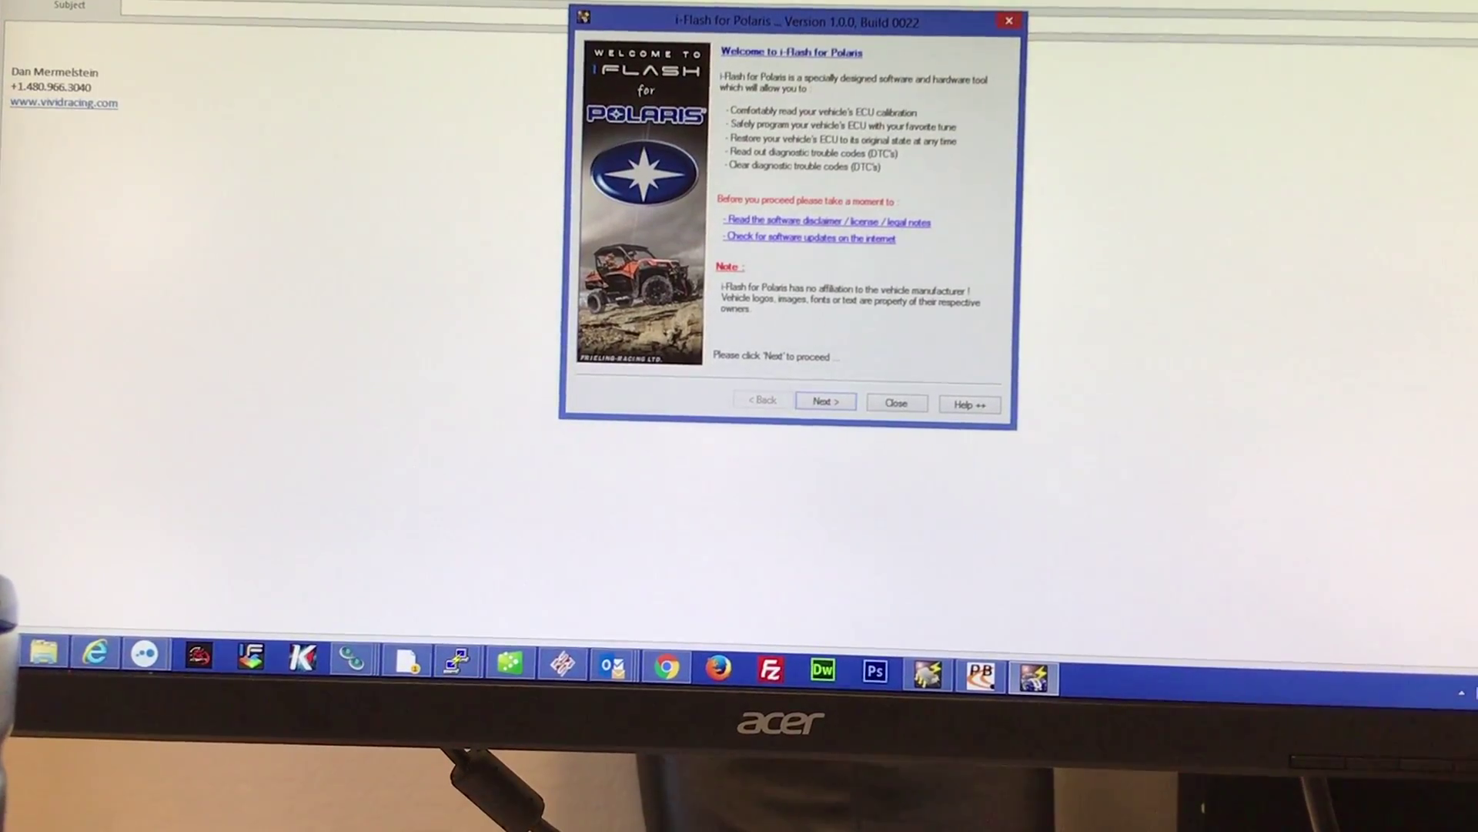
Pass the welcome page and set the detected ECU type to Bosch ME17.9.74
click(825, 400)
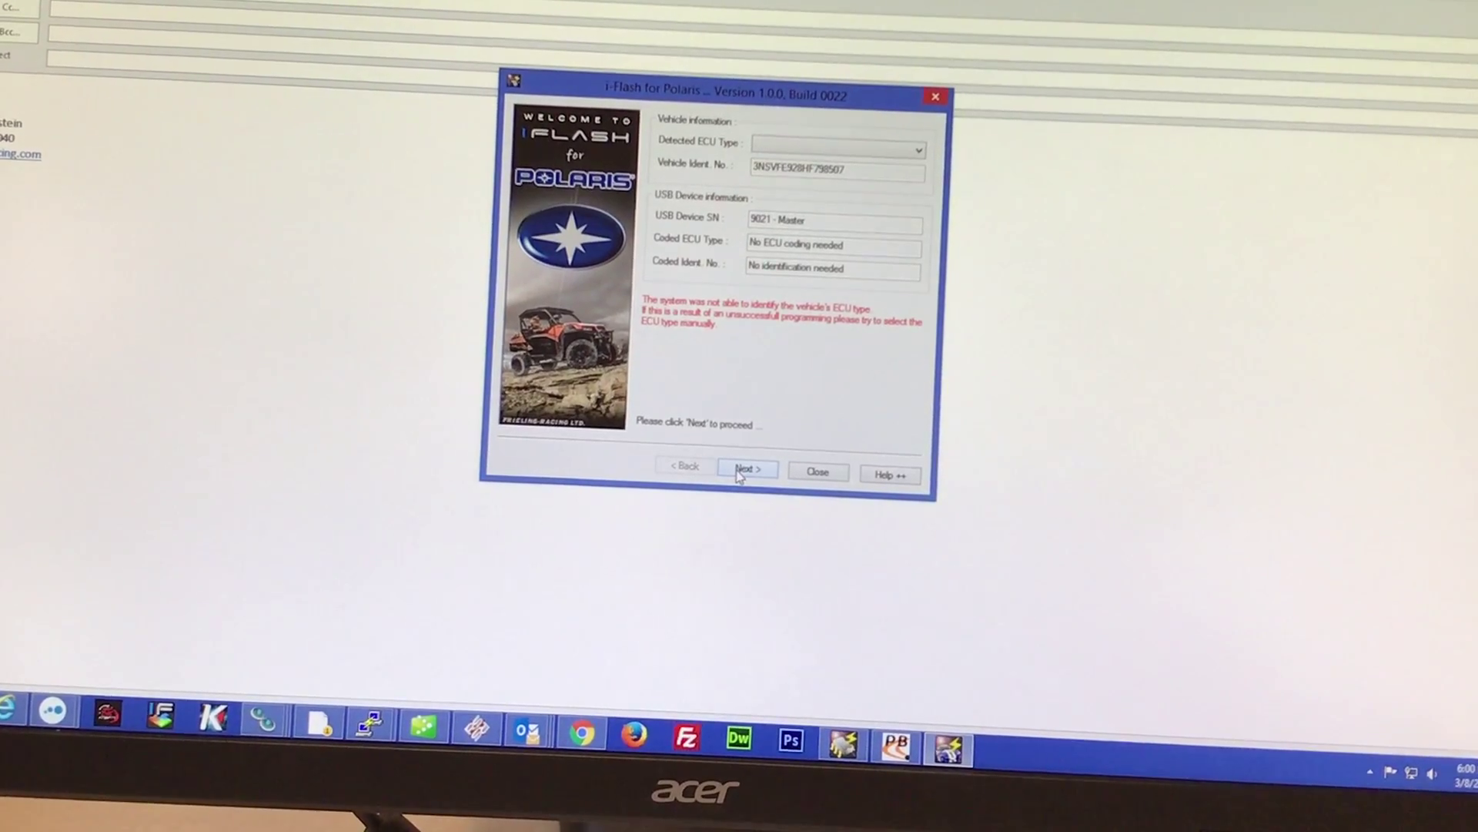
click(914, 149)
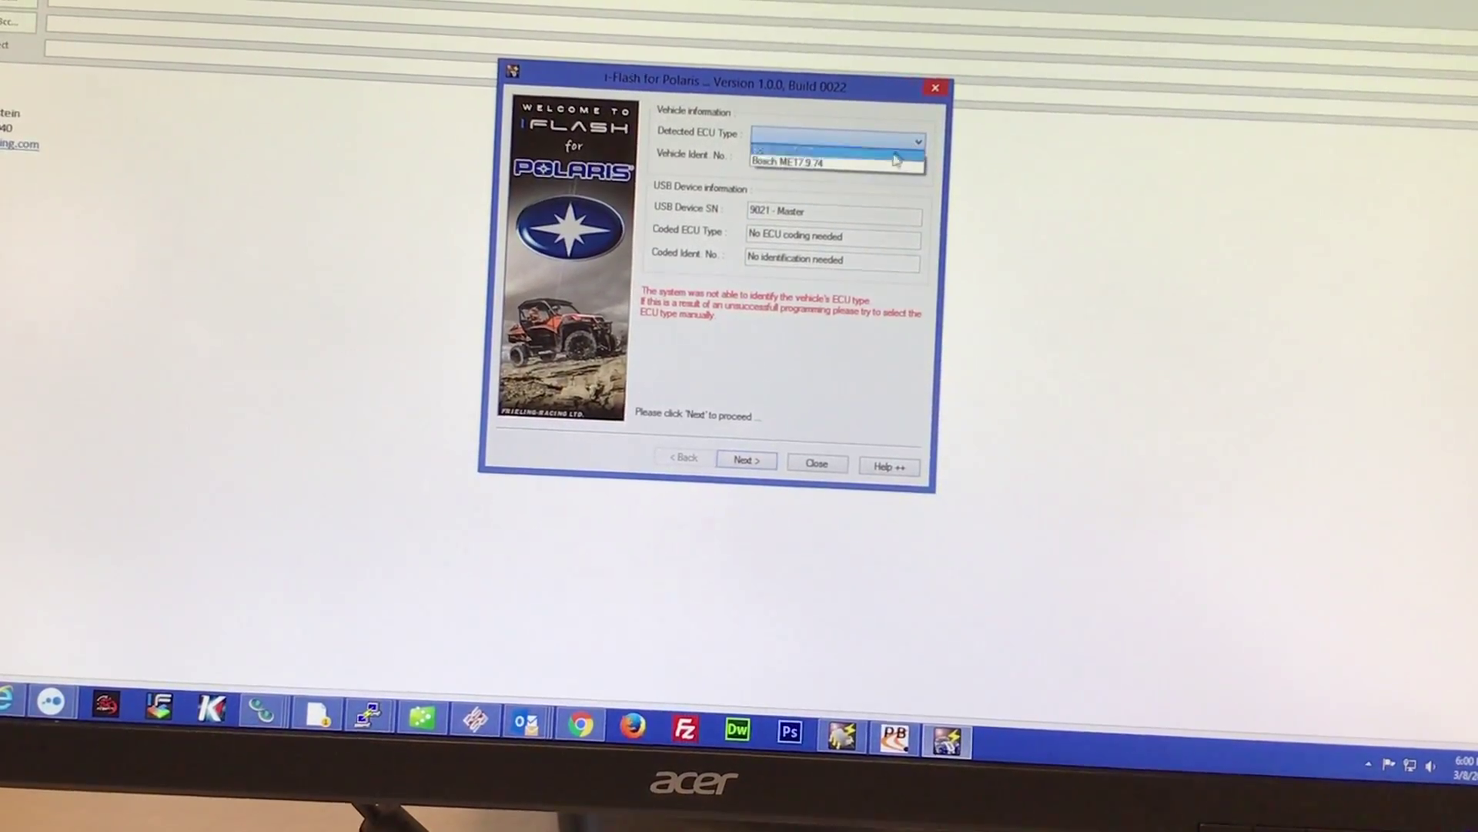
click(796, 161)
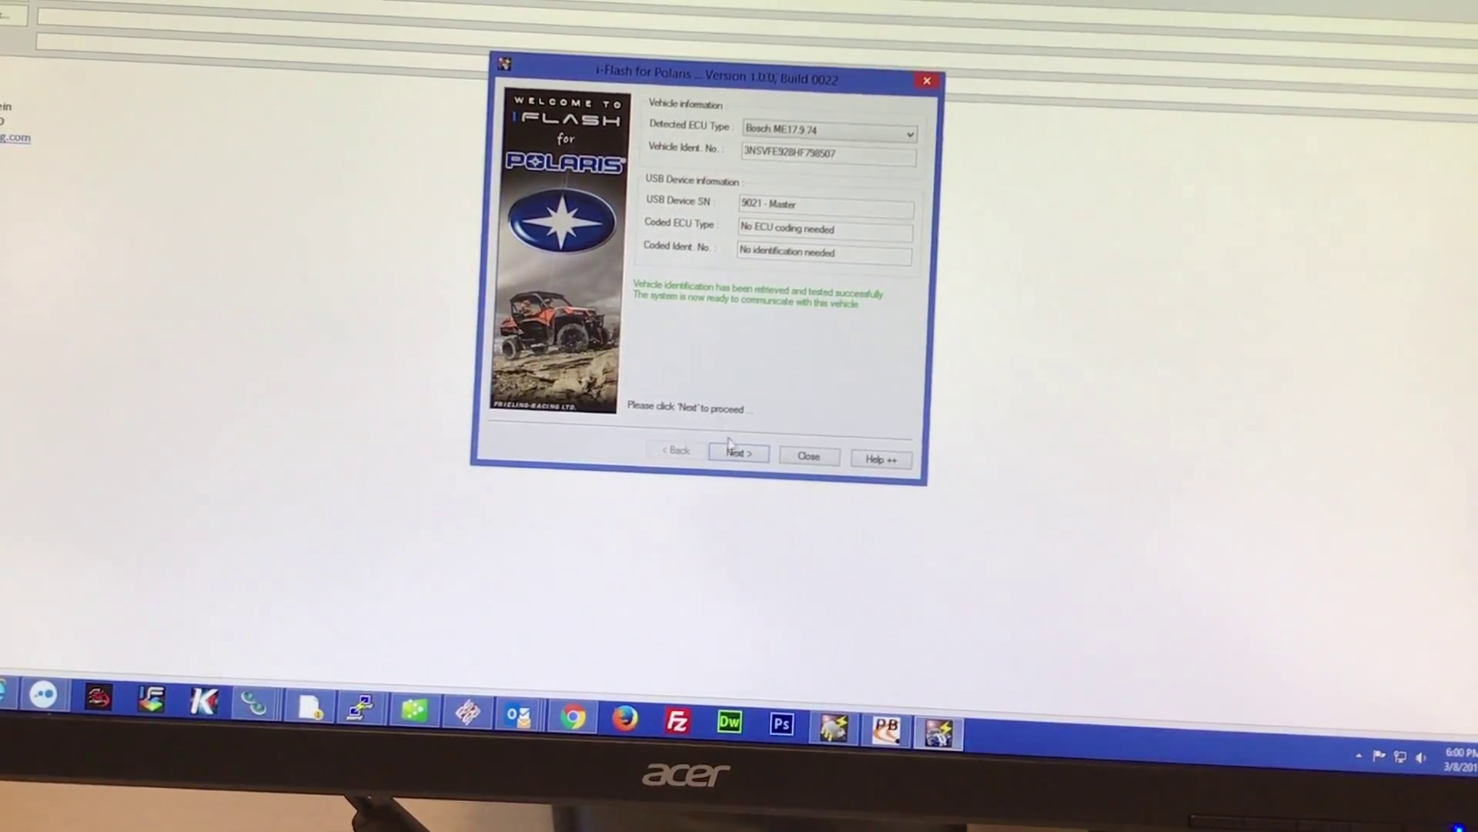
Show the ECU identification details and choose Program ECU Memory to select a tuned file
click(739, 452)
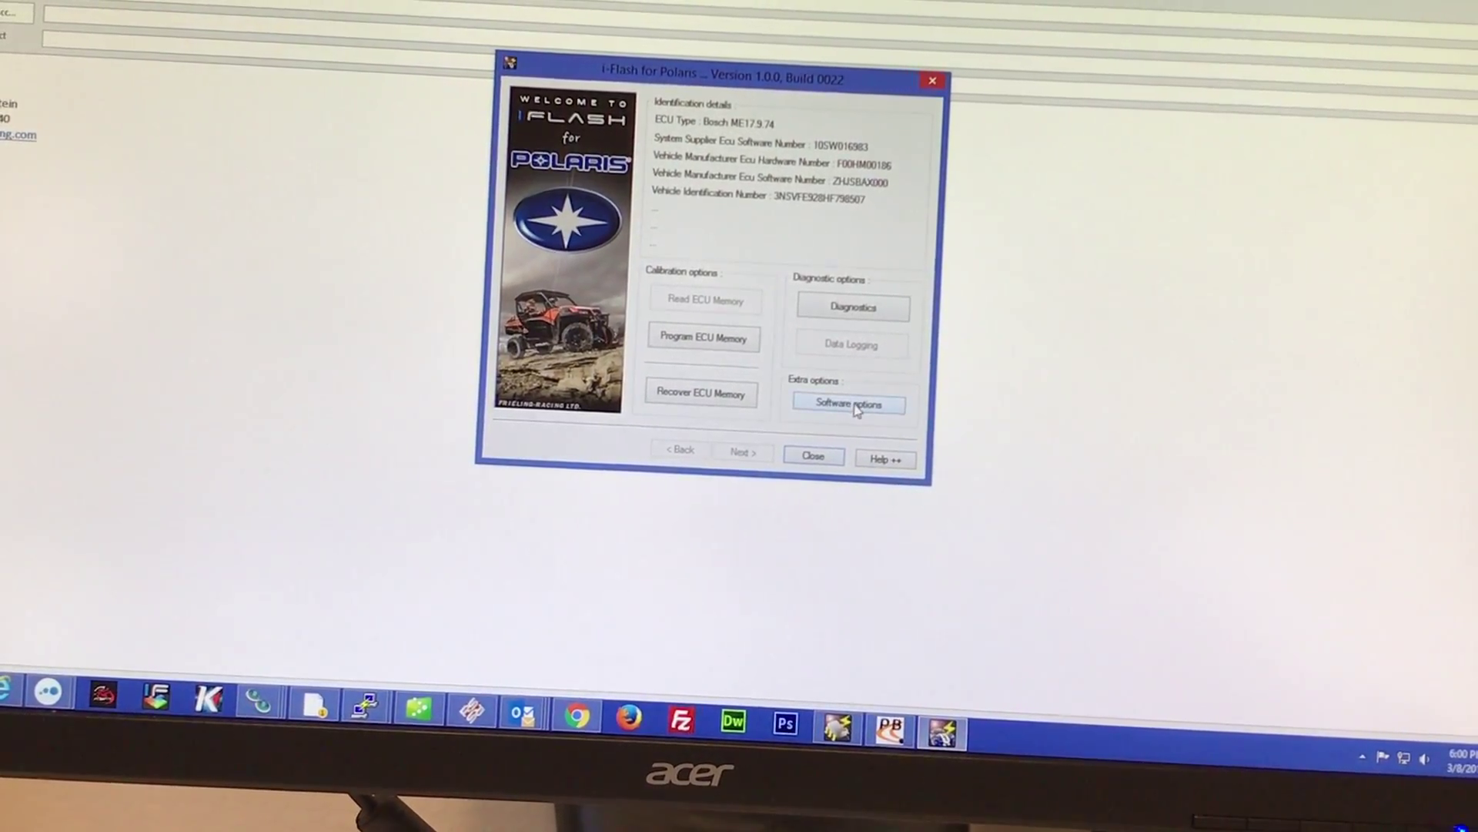
click(849, 404)
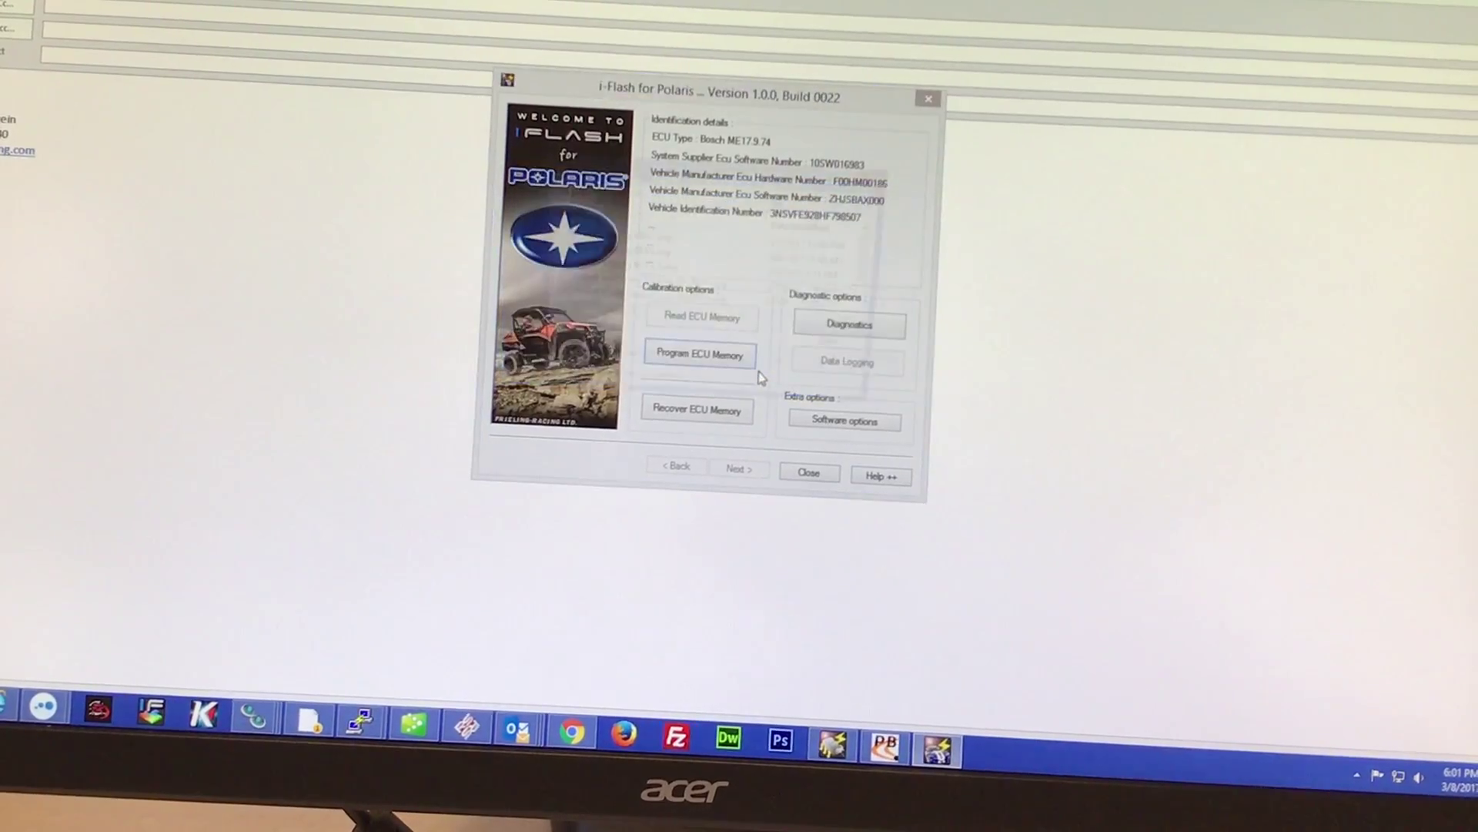
click(700, 353)
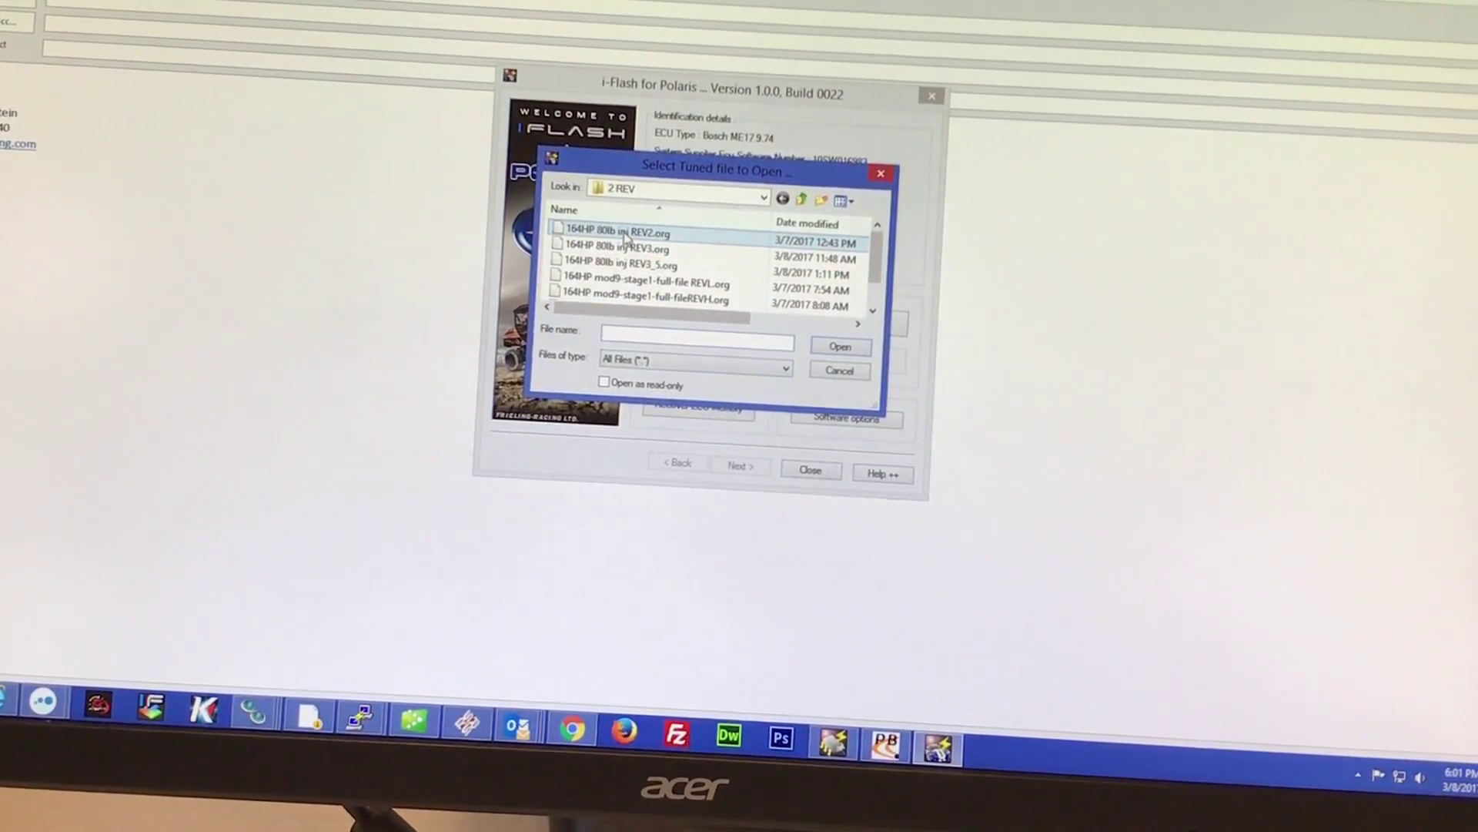